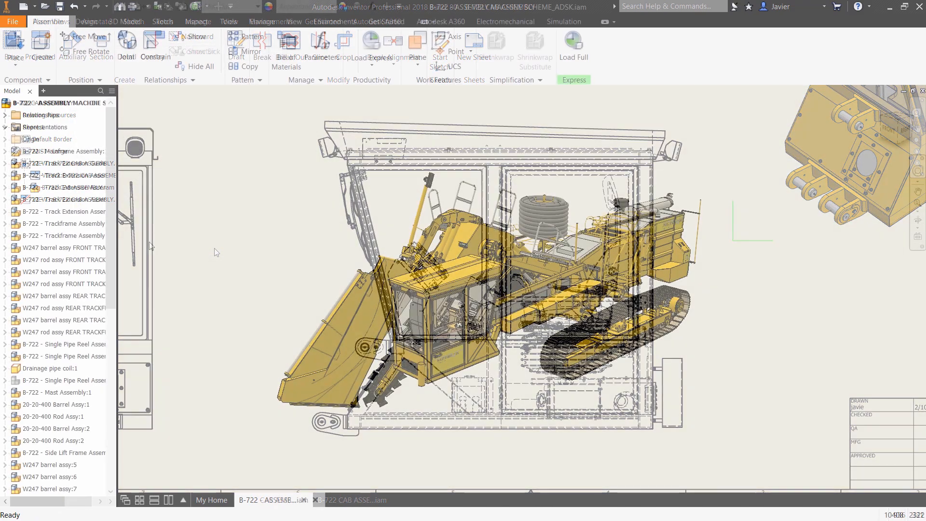
Place a 3D annotation dimension on the bracket's green top plate
click(228, 22)
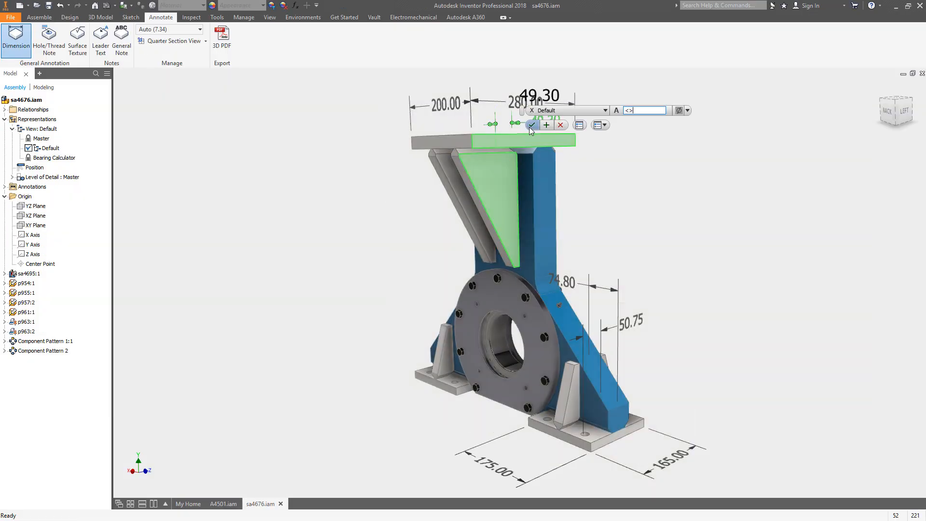
Accept the edited dimension value, then edit casing component 500389-1 in place
click(532, 125)
text(We)
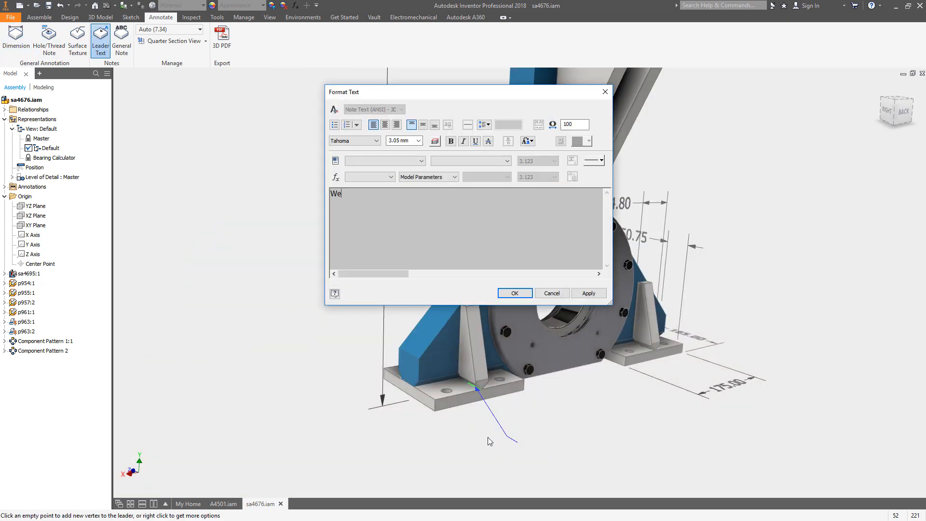
click(513, 292)
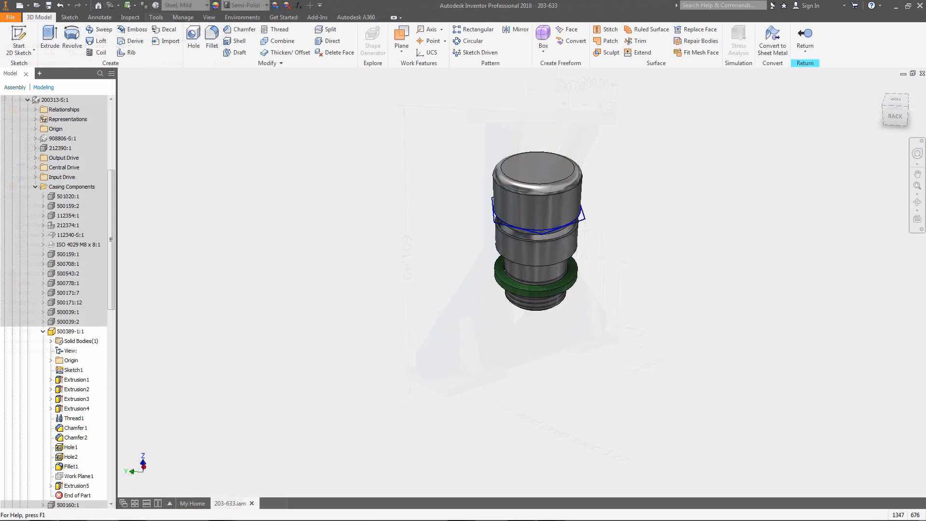
Measure between both adaptor plate bore edges, giving a 342.474 mm centre distance
click(49, 35)
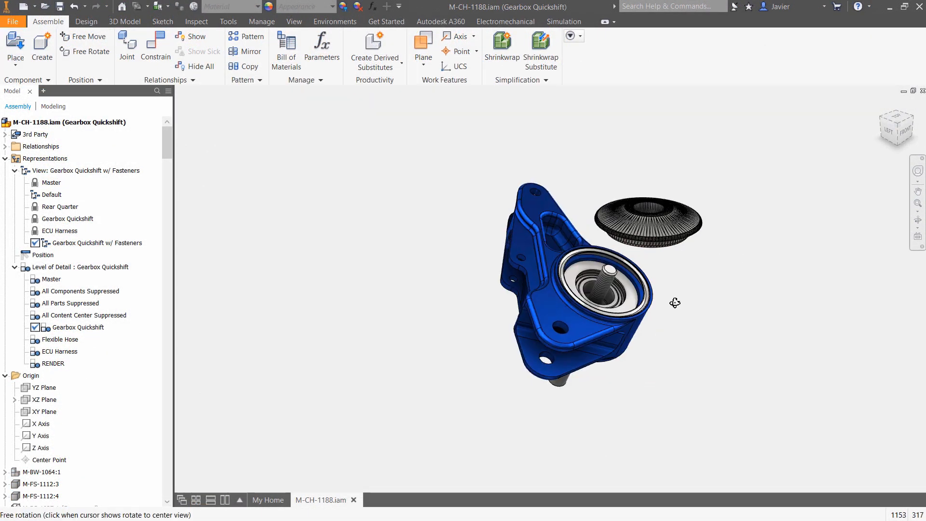
click(155, 44)
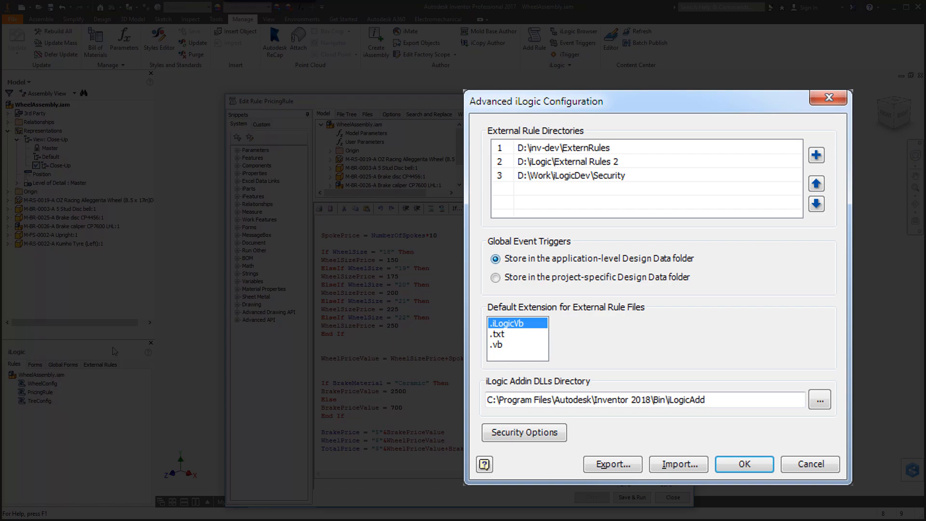
click(523, 431)
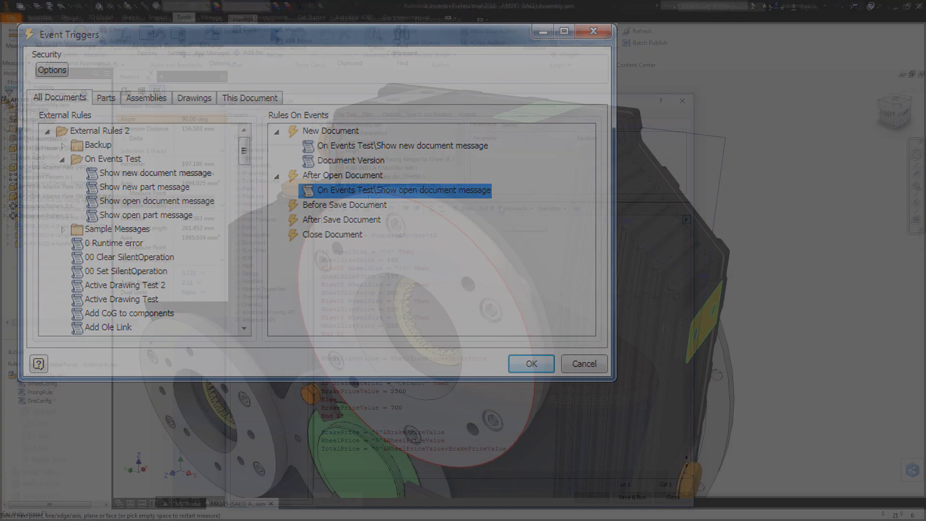
click(530, 363)
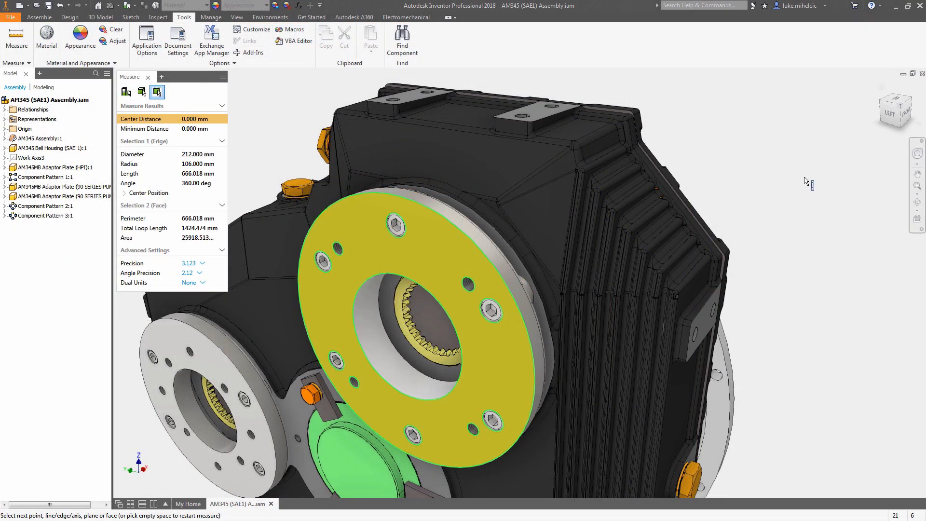
click(511, 126)
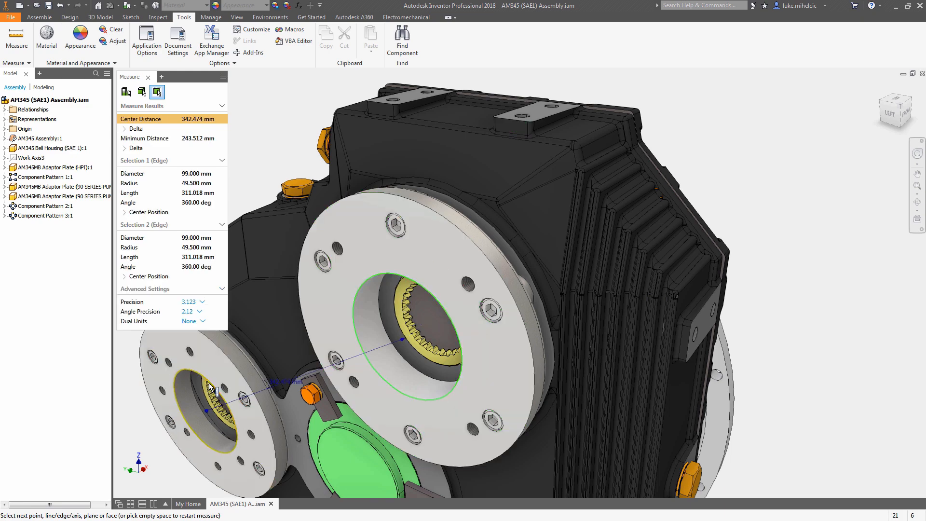
click(251, 504)
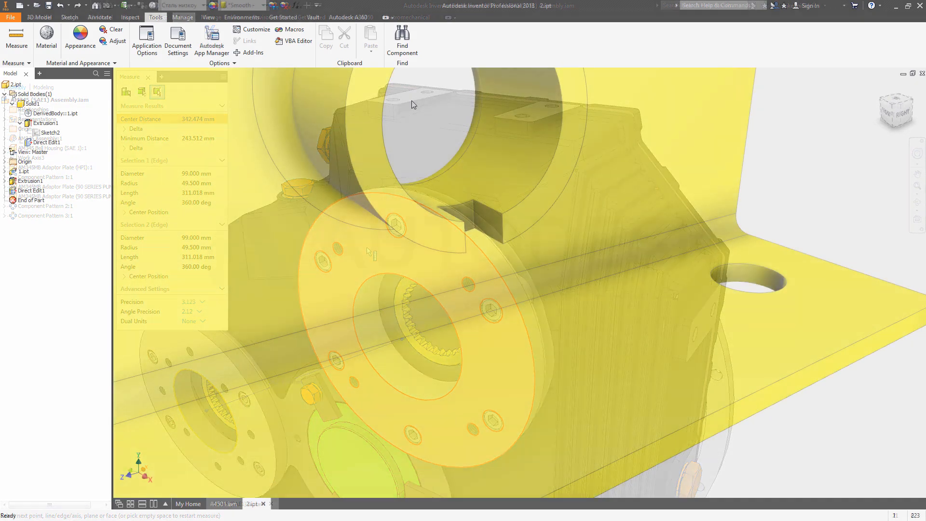
Start a sketch on the 2.ipt bracket and project the slotted ring's notch edges
click(146, 40)
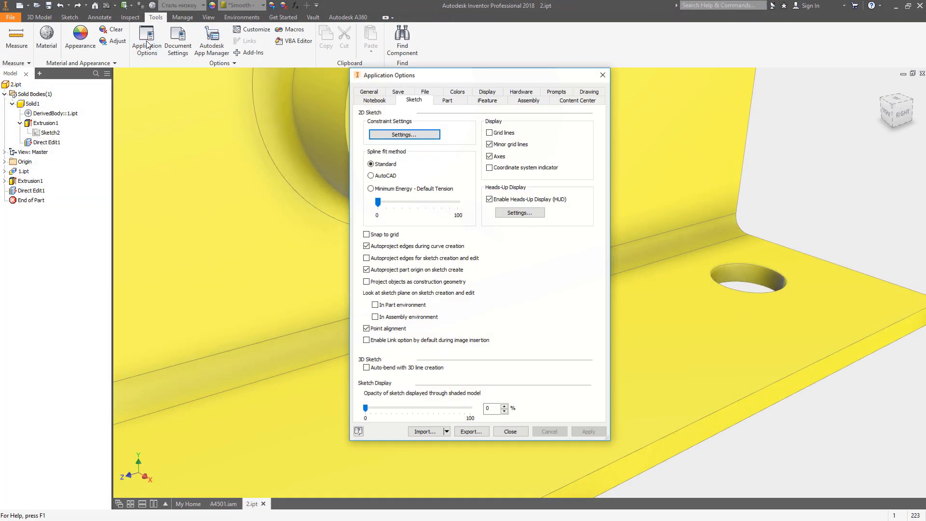
click(366, 282)
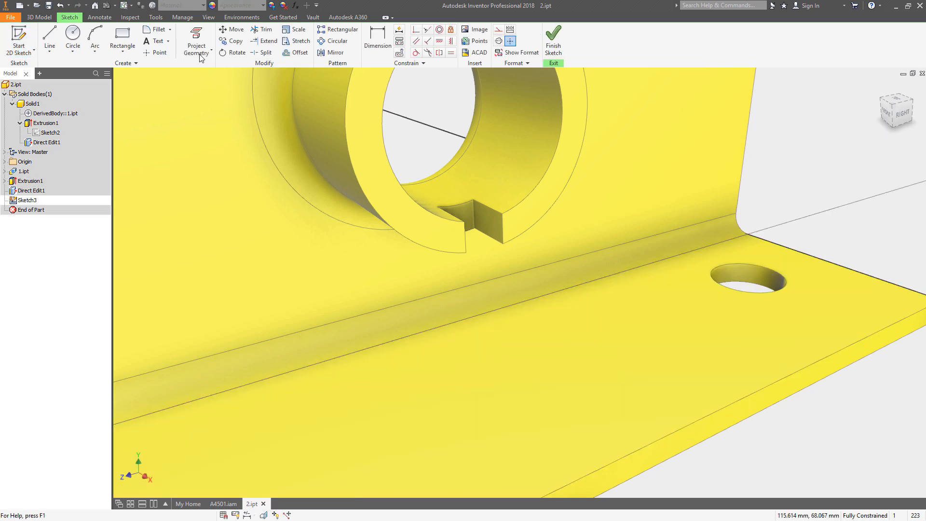
click(196, 35)
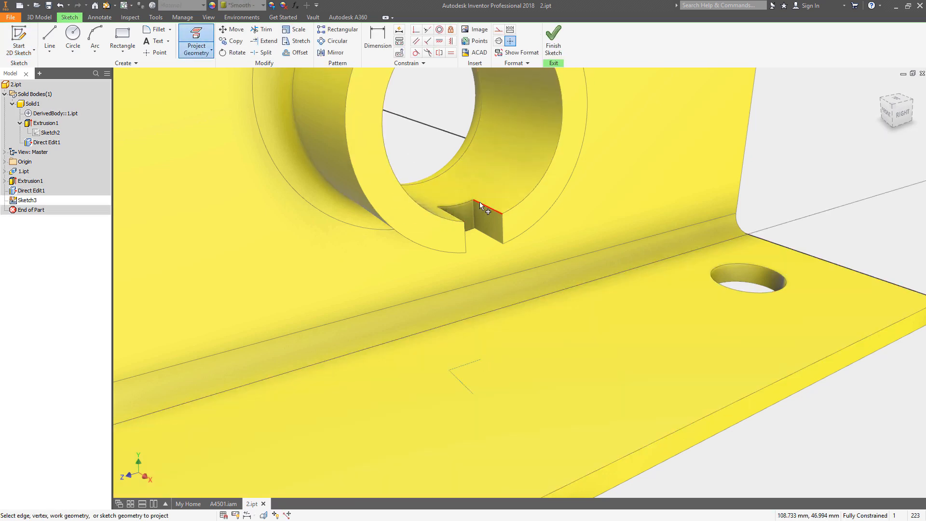
click(487, 205)
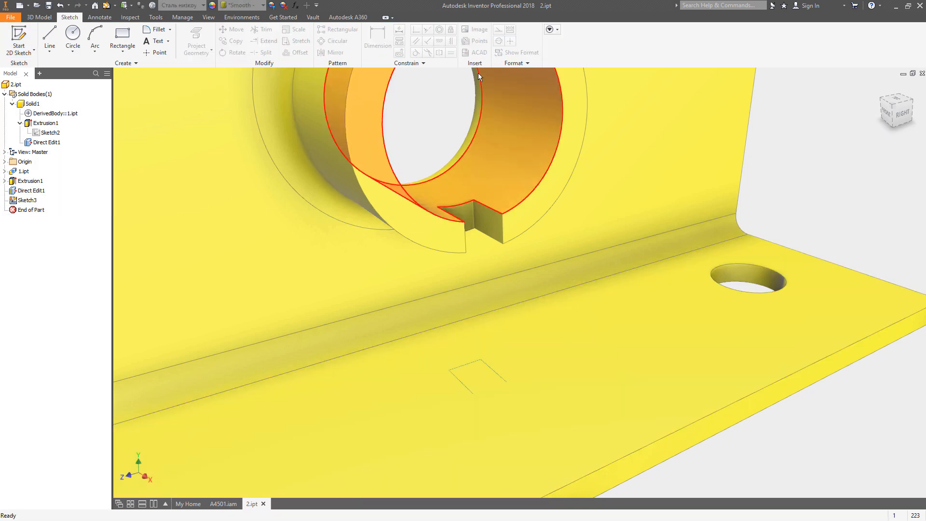